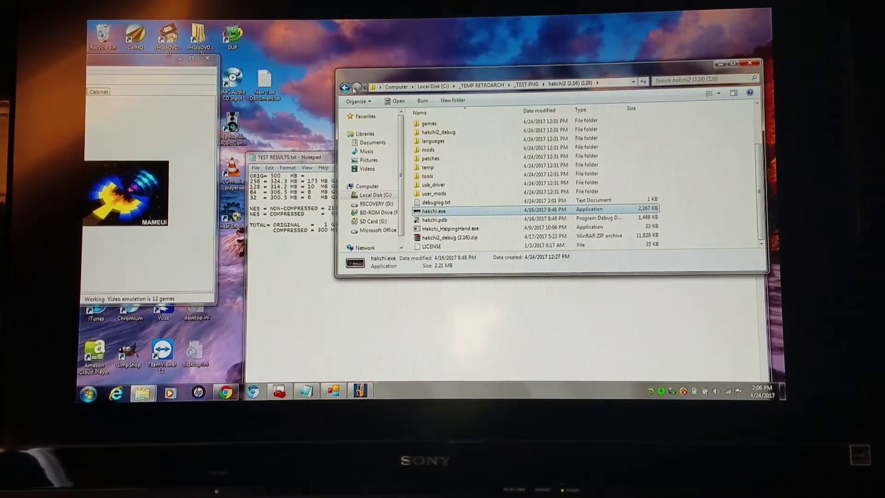
From _TEST PNG, open the hakchi2 (2.13e) folder and launch hakchi.exe
left_click(345, 86)
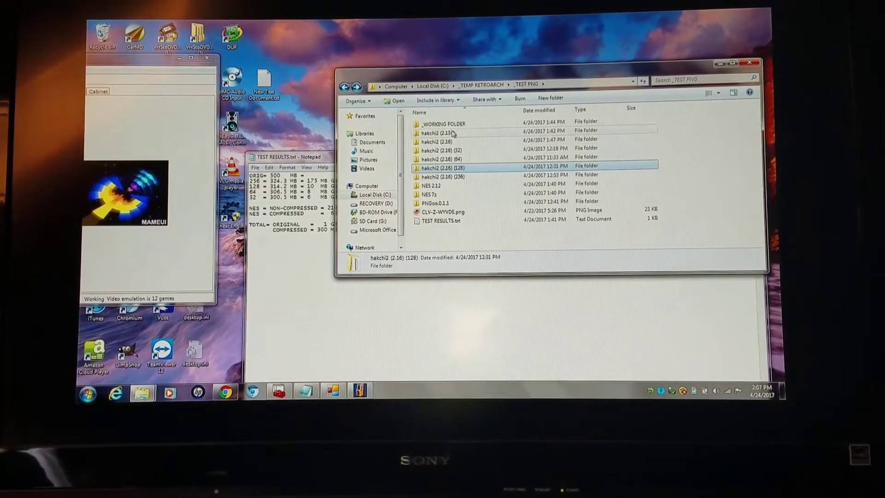
mouse_move(440, 133)
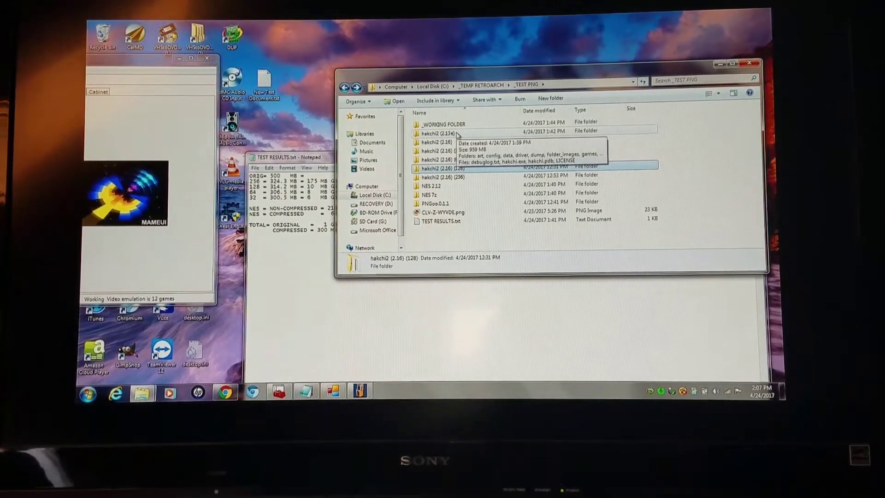
double_click(432, 132)
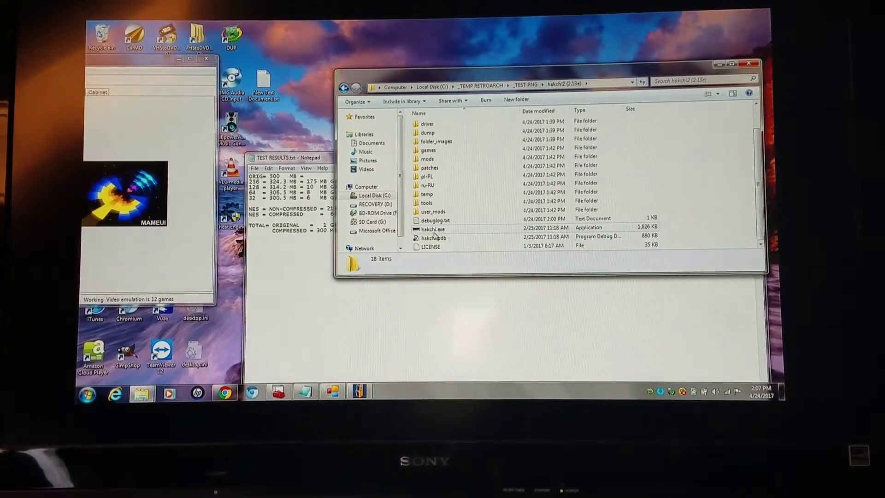
left_click(433, 229)
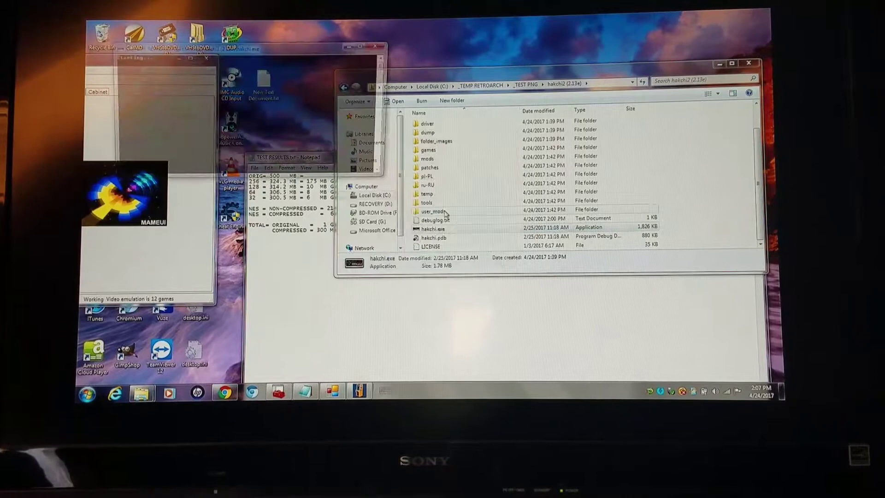
double_click(433, 229)
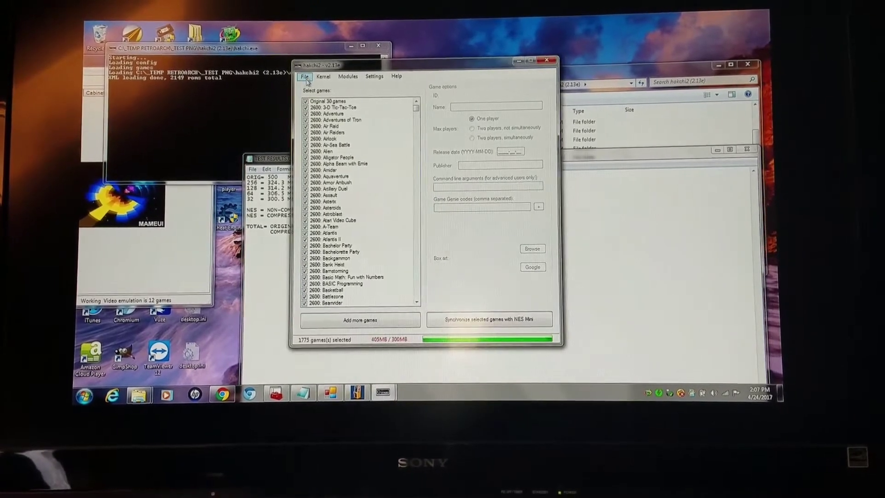
Exit hakchi2 2.13e from the File menu
left_click(305, 76)
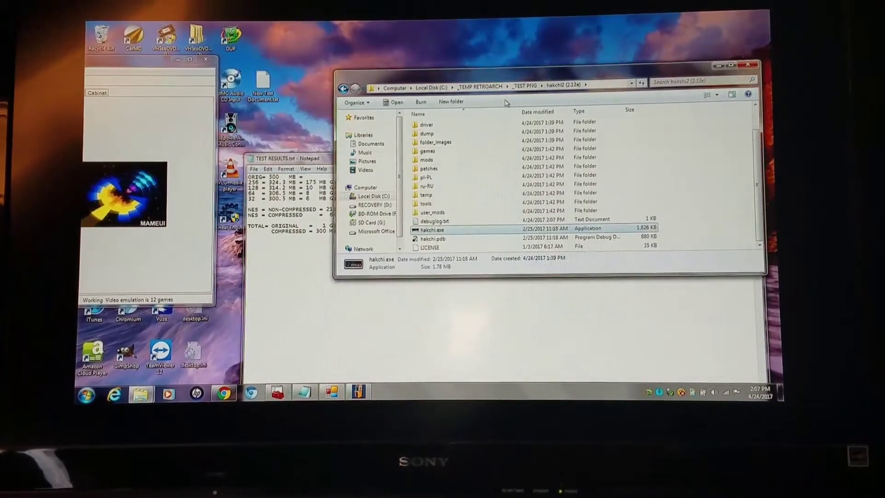
From _TEST PNG, open the hakchi2 (2.16) folder and launch its hakchi.exe
left_click(342, 88)
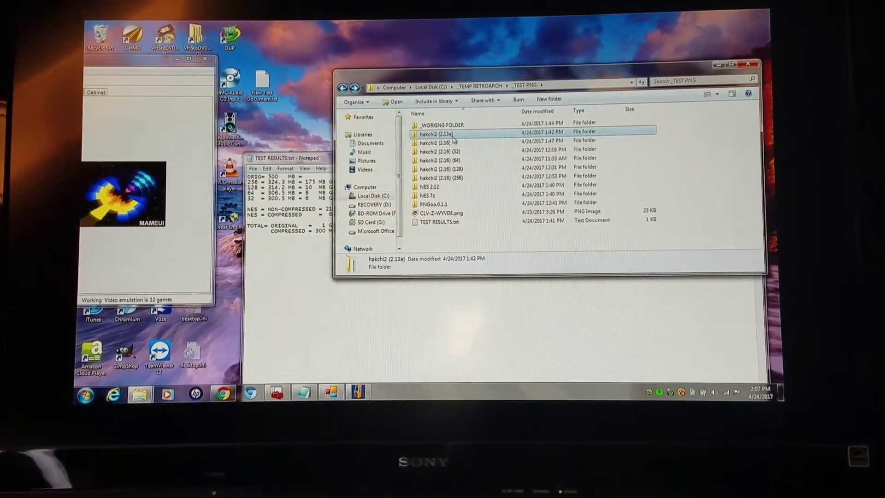
double_click(435, 142)
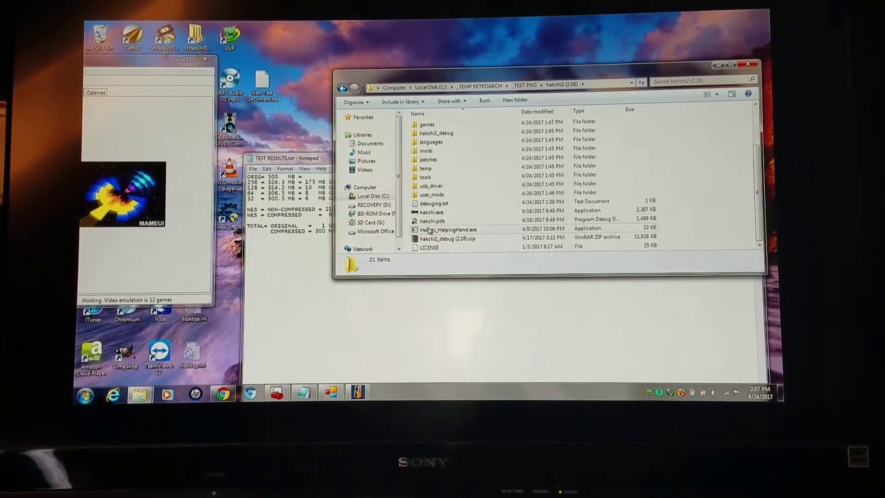
double_click(431, 211)
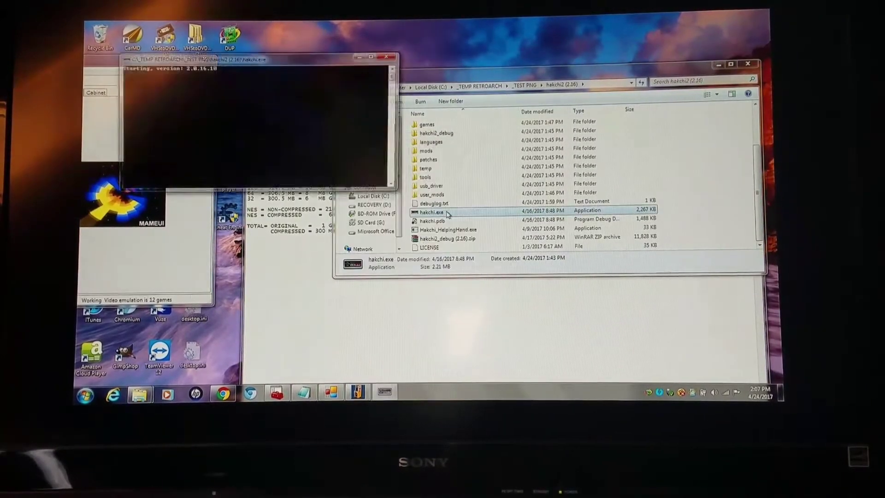
double_click(431, 212)
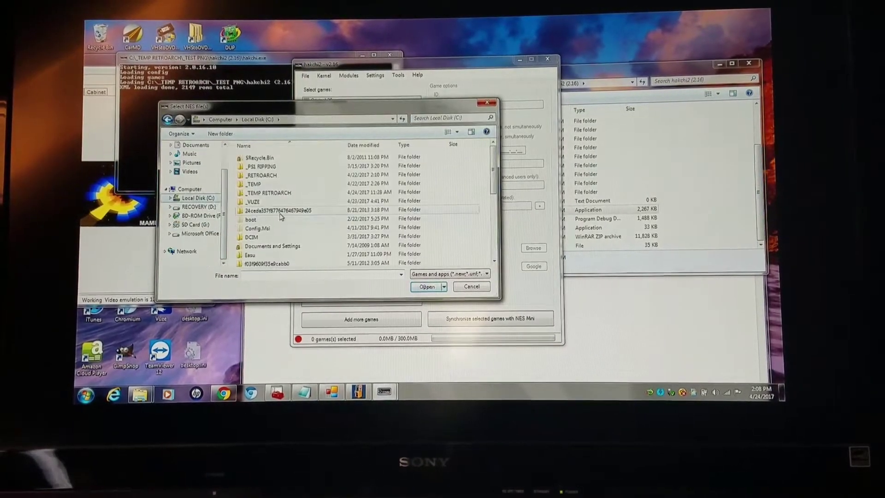
Browse through _TEMP RETROARCH and _TEST PNG to the Contra ROM and add it
double_click(267, 193)
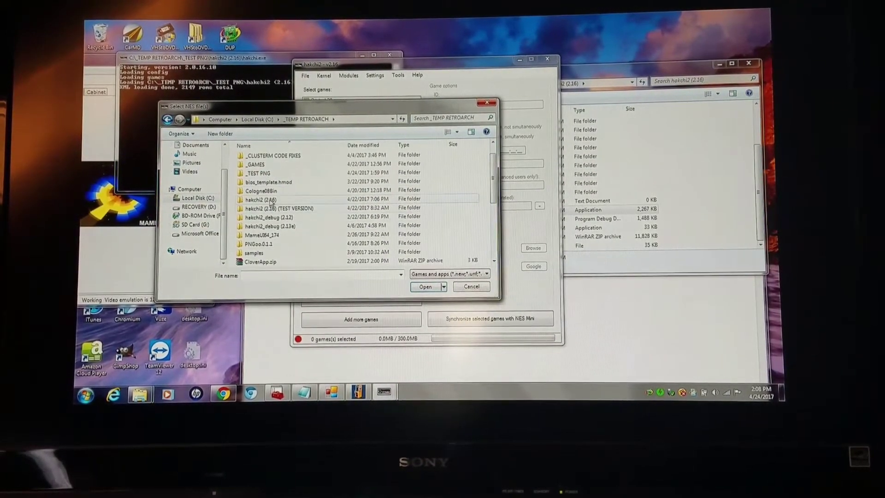
double_click(261, 173)
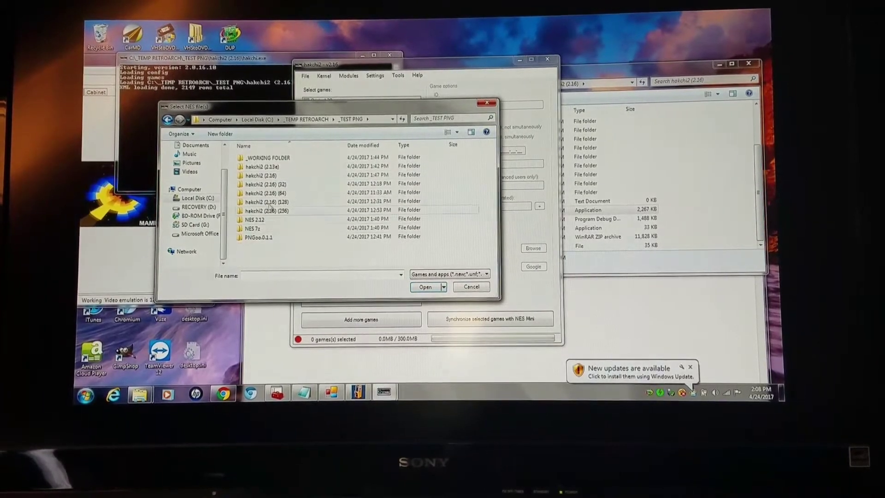
double_click(270, 158)
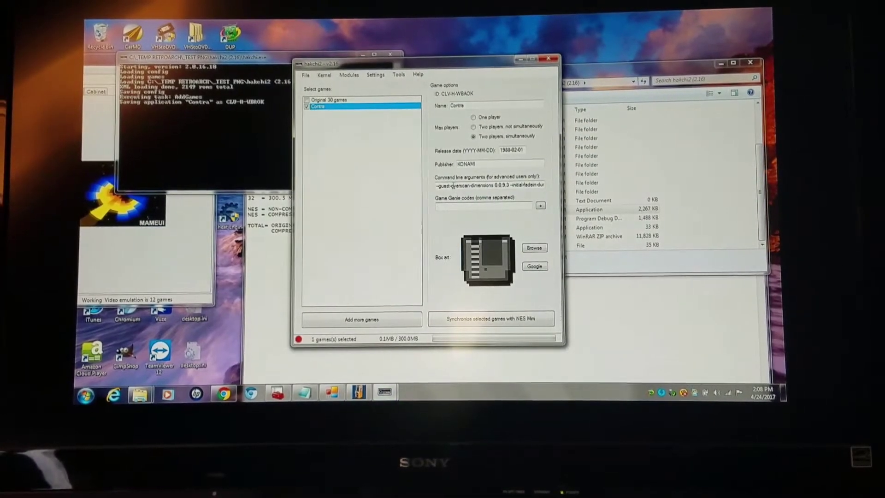
triple_click(488, 185)
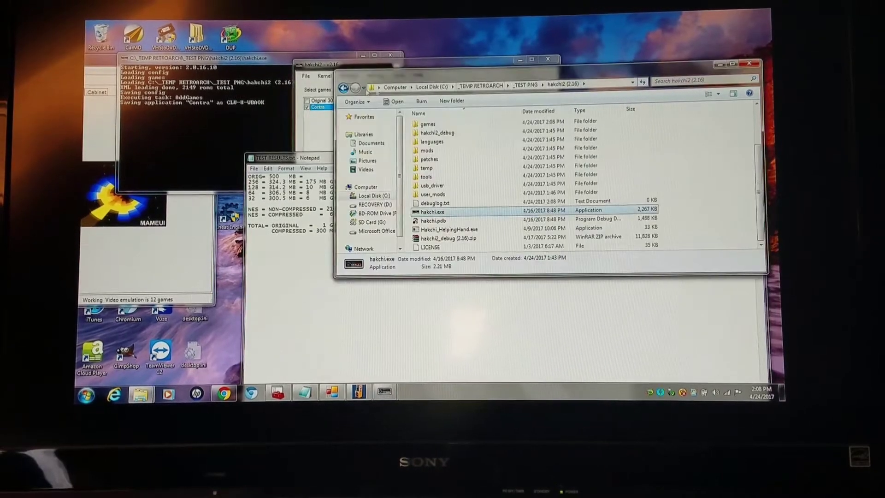
In _WORKING FOLDER, extract the Contra zip and compress the ROM with 7-Zip
left_click(342, 88)
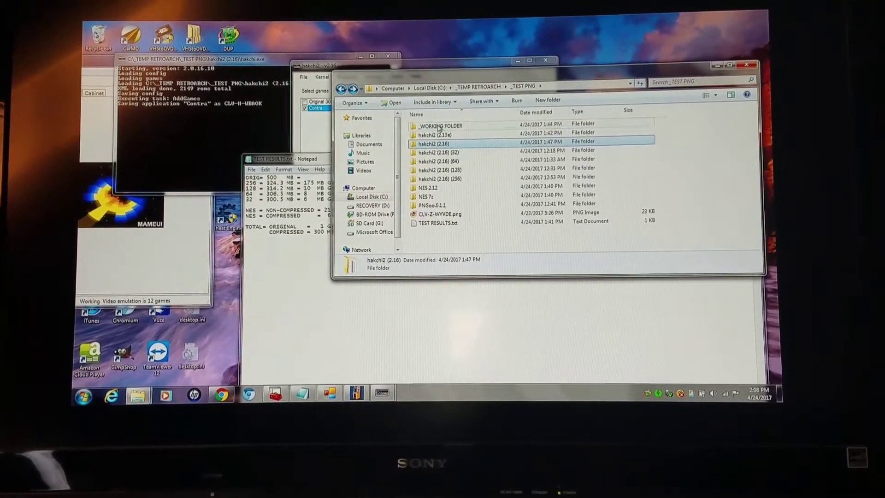
double_click(440, 125)
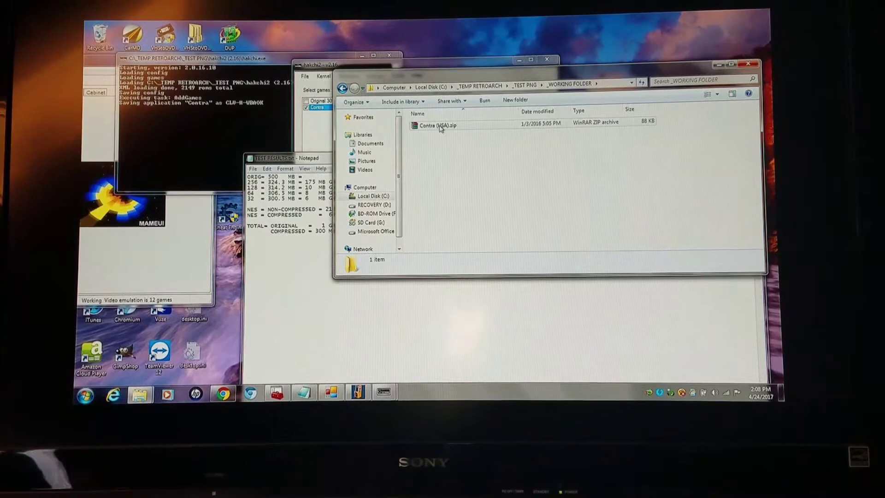
left_click(435, 125)
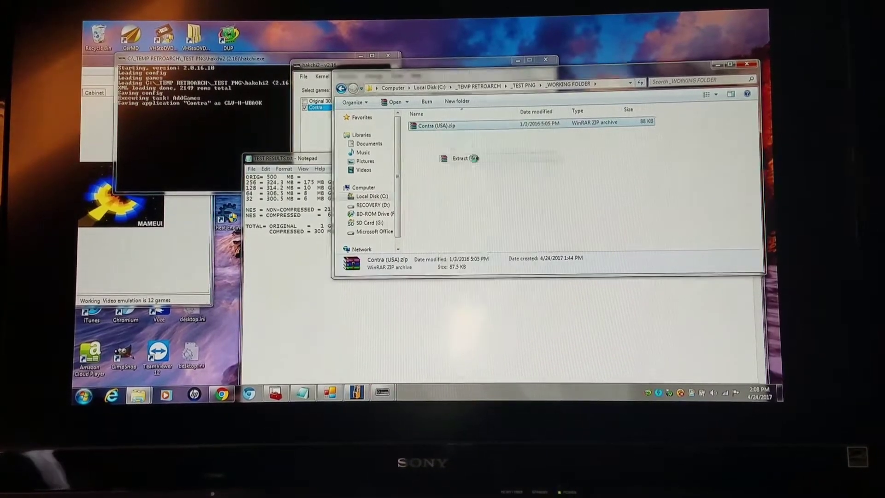
left_click(461, 158)
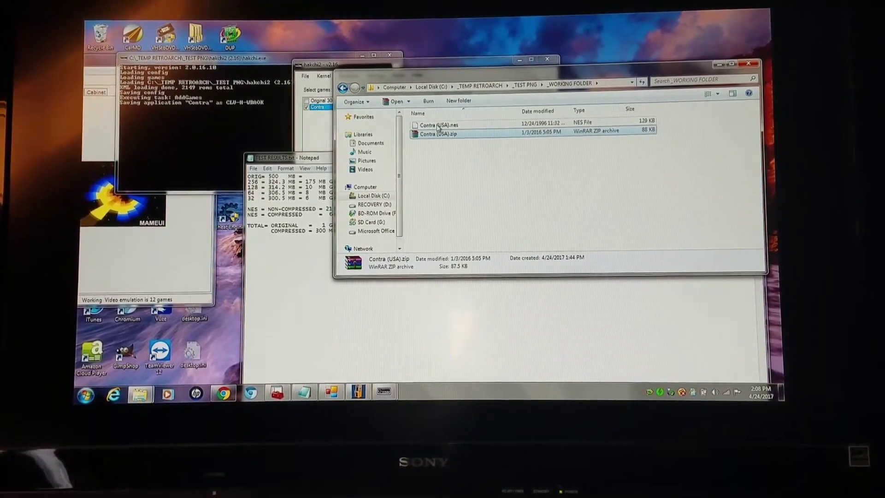
right_click(438, 133)
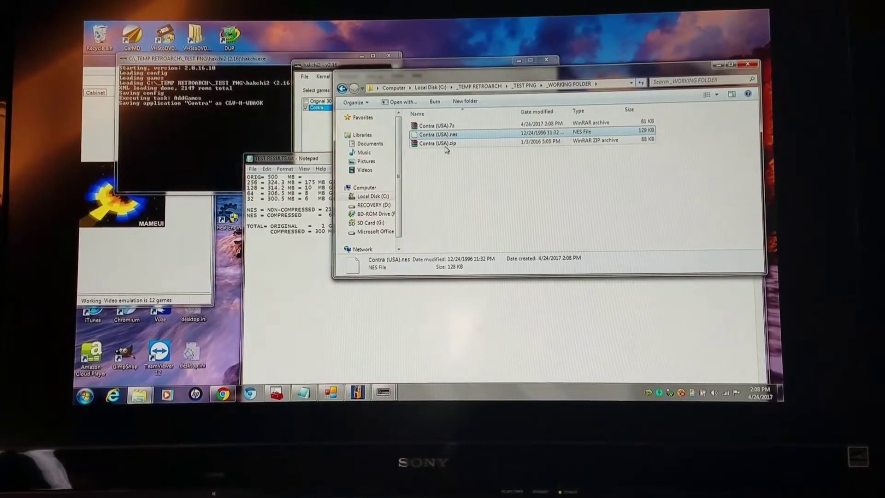
Delete the original Contra zip and send the ROM to a new compressed zip
right_click(437, 143)
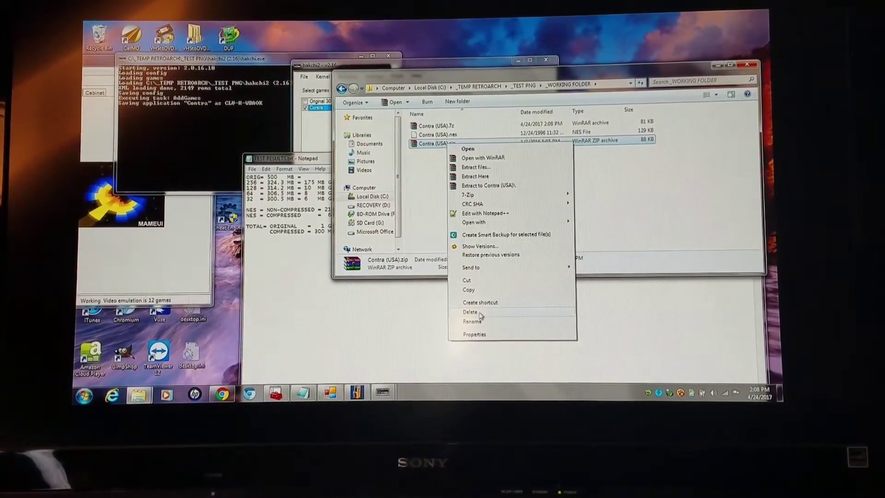
left_click(470, 312)
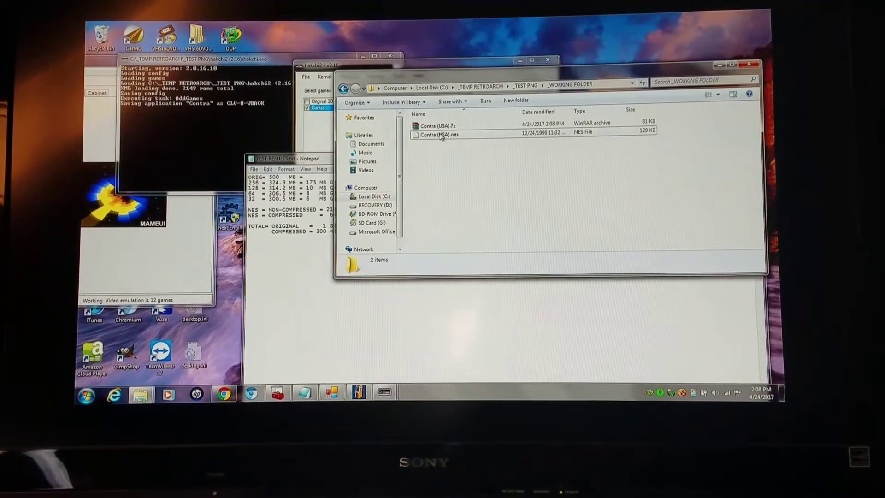
right_click(437, 135)
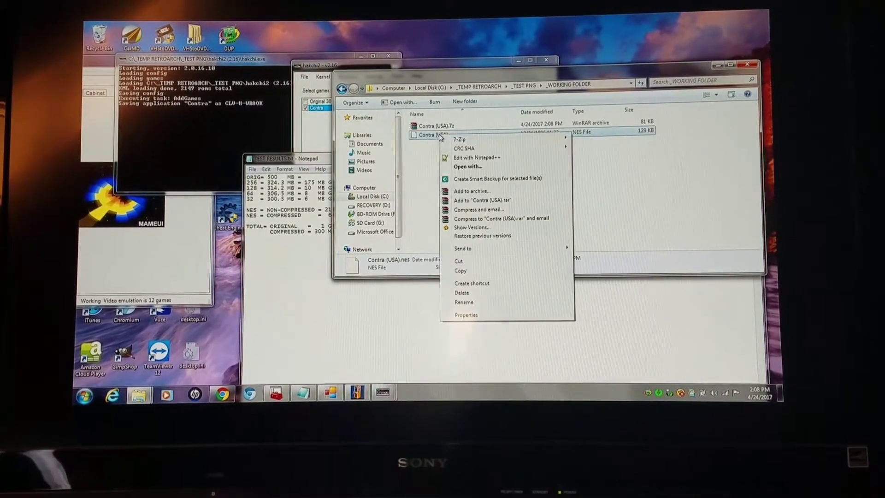
right_click(436, 126)
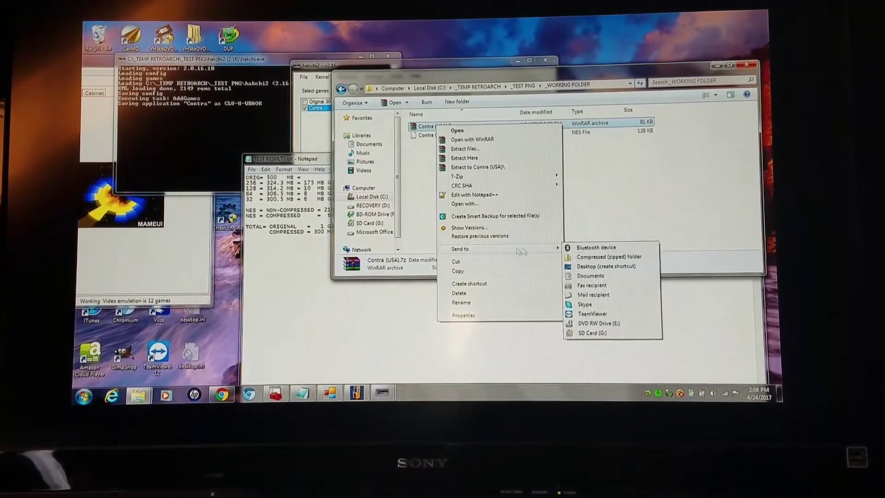
left_click(609, 257)
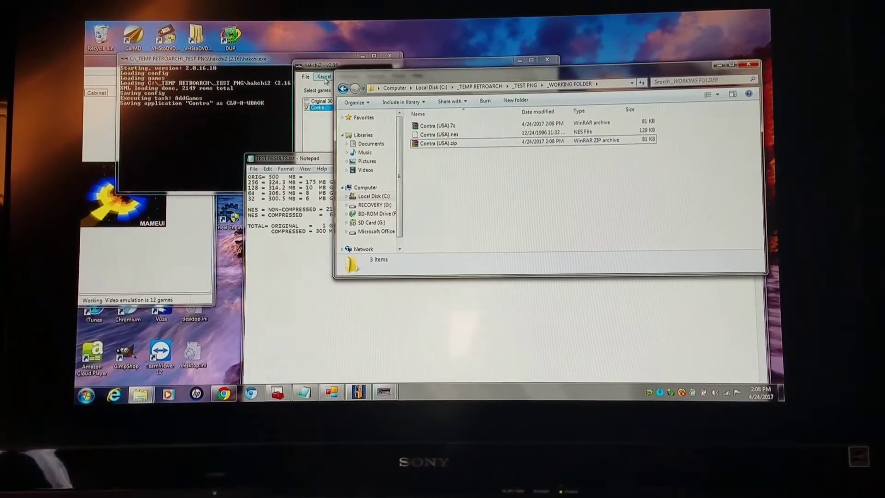
Add Contra (USA).zip from _WORKING FOLDER as a second hakchi2 game
left_click(304, 75)
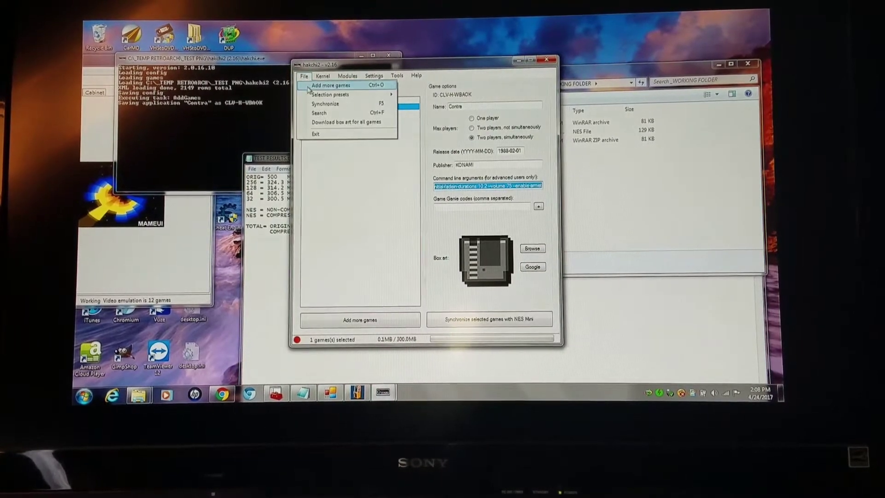
left_click(330, 85)
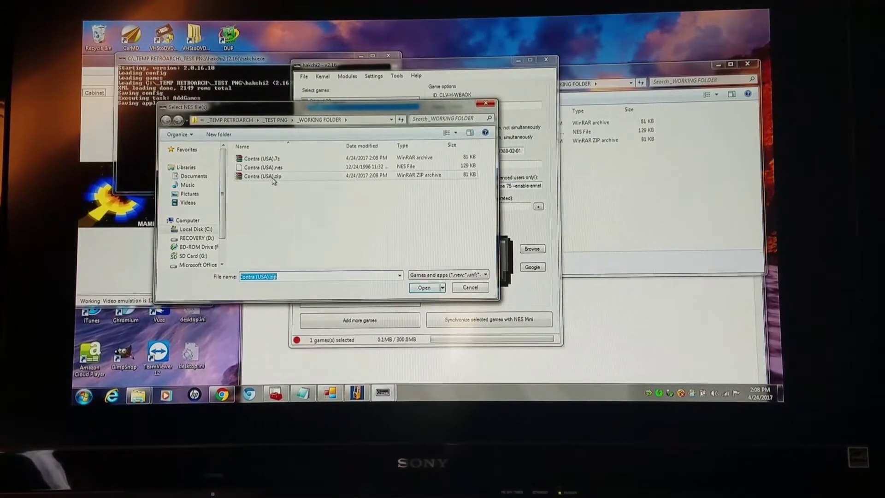
mouse_move(262, 176)
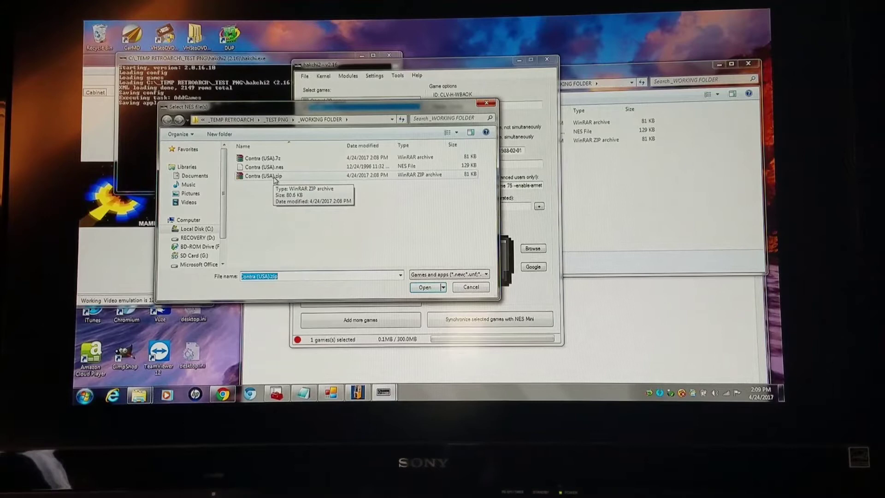
left_click(261, 176)
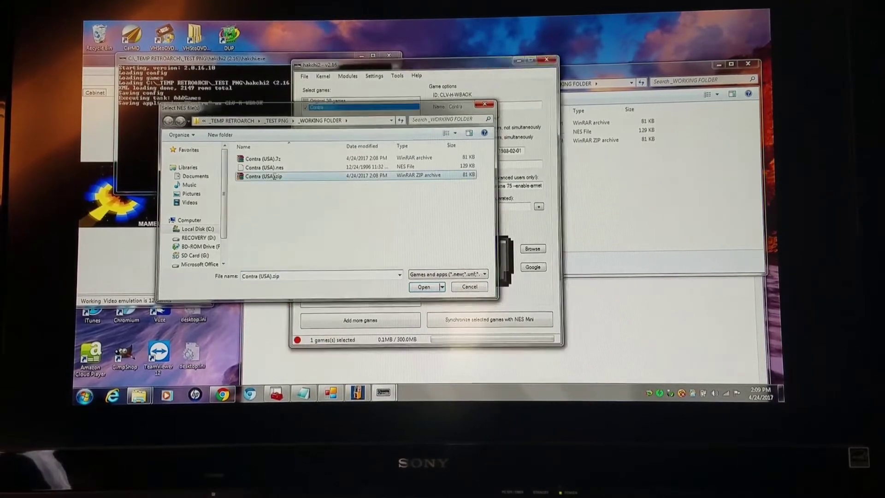
left_click(423, 287)
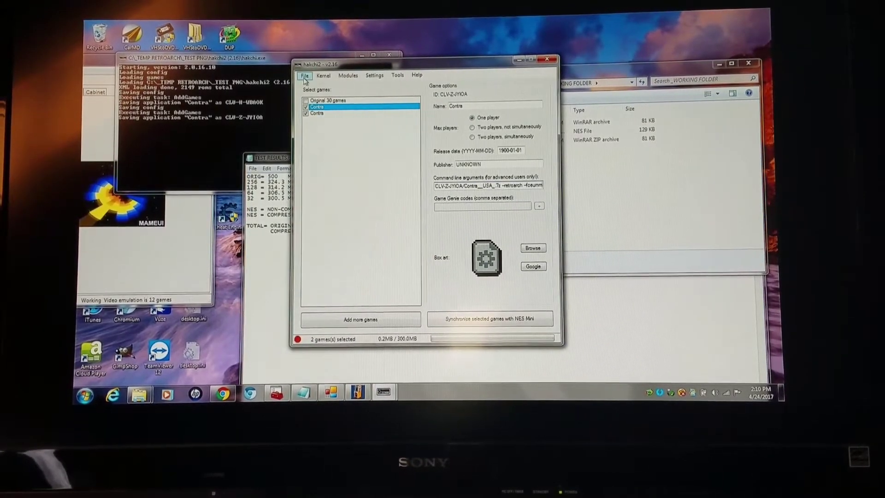
left_click(304, 76)
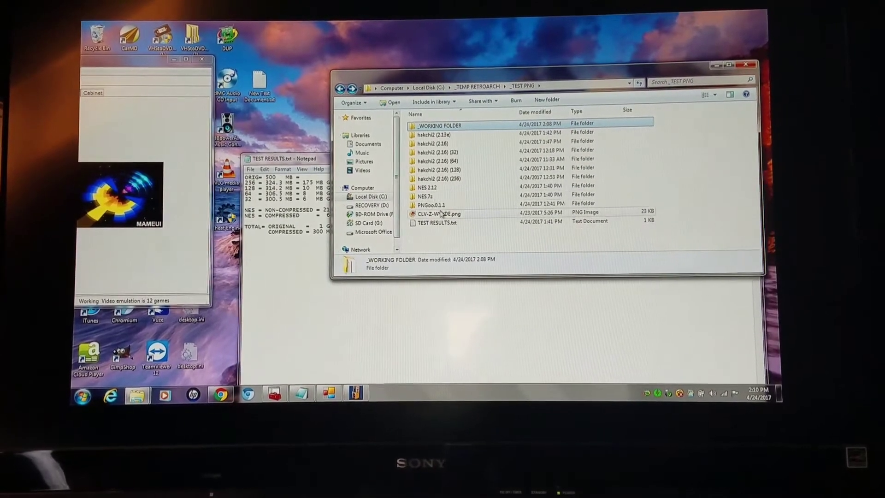
Open the PNGoo.0.1.1 folder and launch PNGoo.exe
double_click(430, 204)
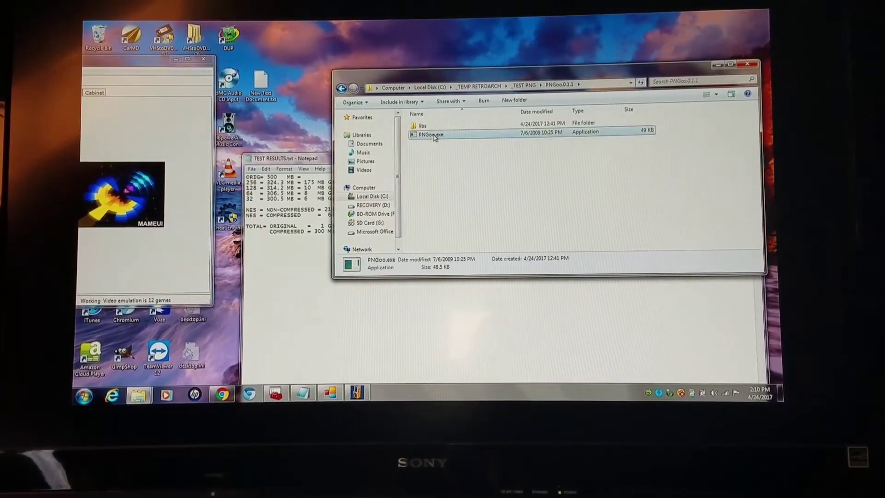
double_click(430, 134)
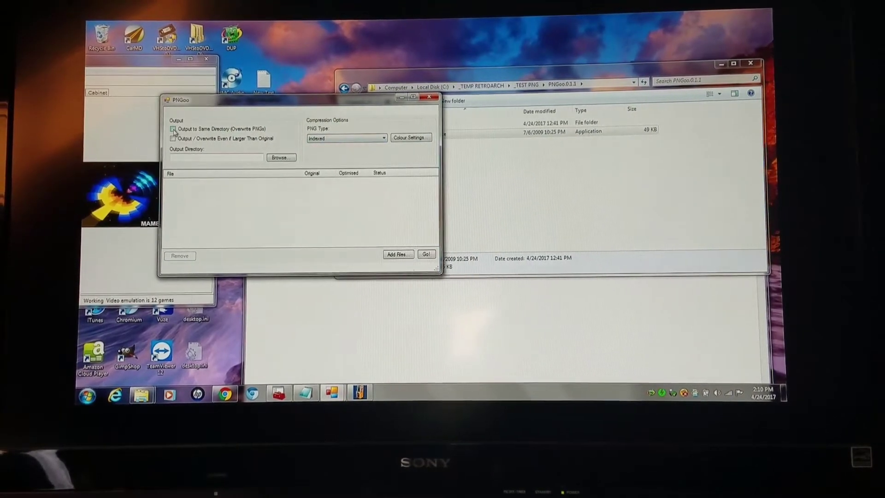
Add CLV-Z-WYVDE.png to PNGoo and open its Colour Settings preview
left_click(398, 254)
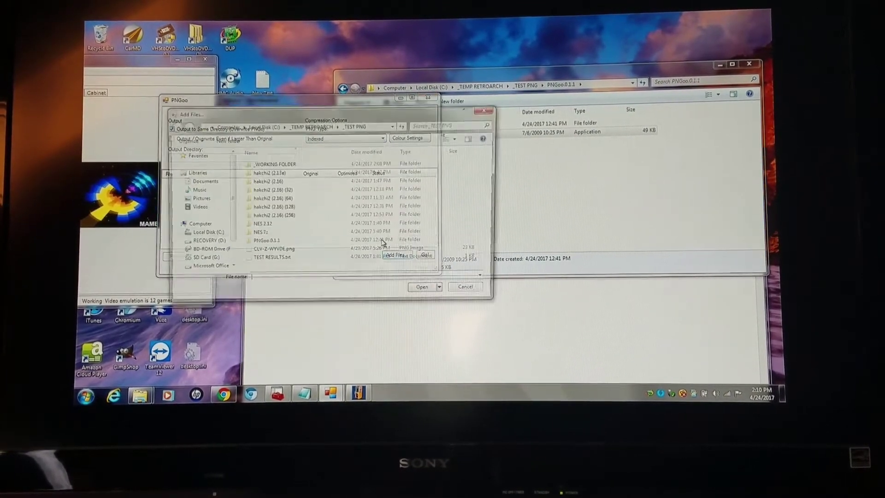
left_click(275, 251)
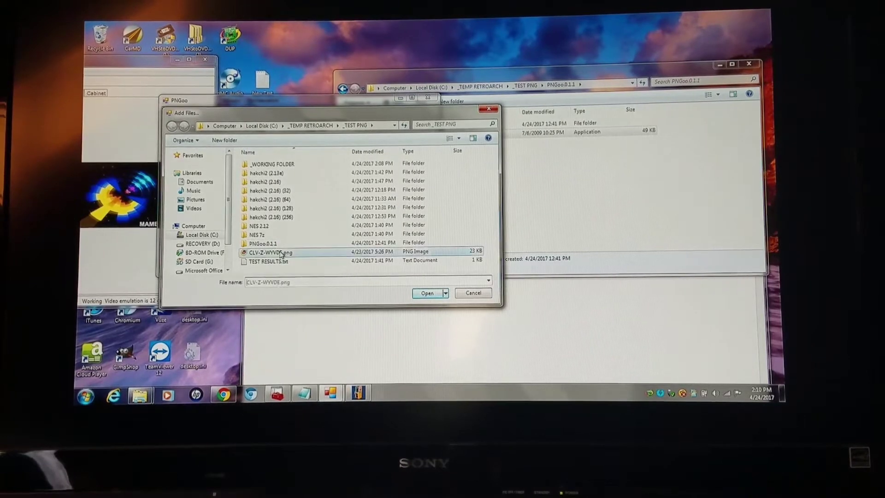
left_click(427, 293)
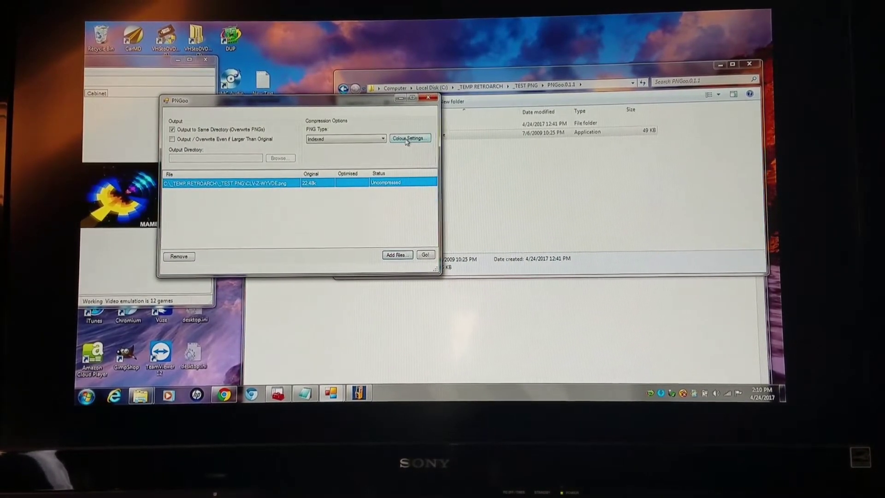
left_click(409, 139)
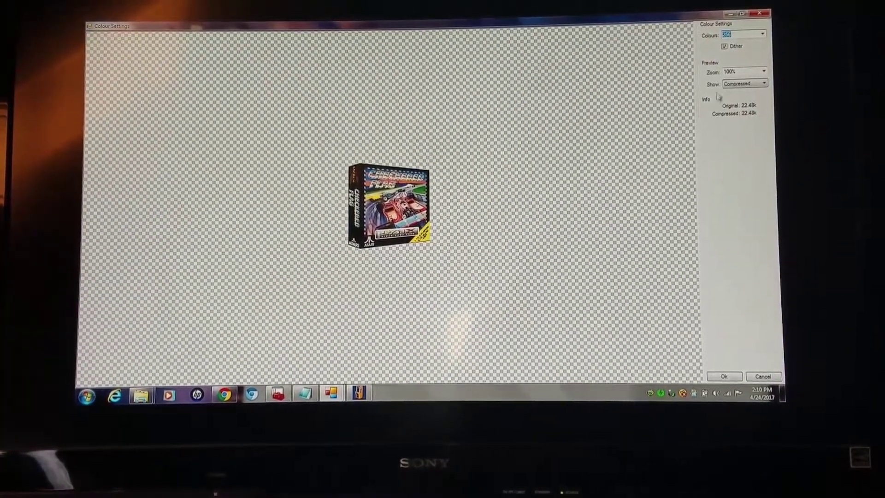
Zoom the preview to 200%, try 16 colours, then return to 256 colours
left_click(767, 71)
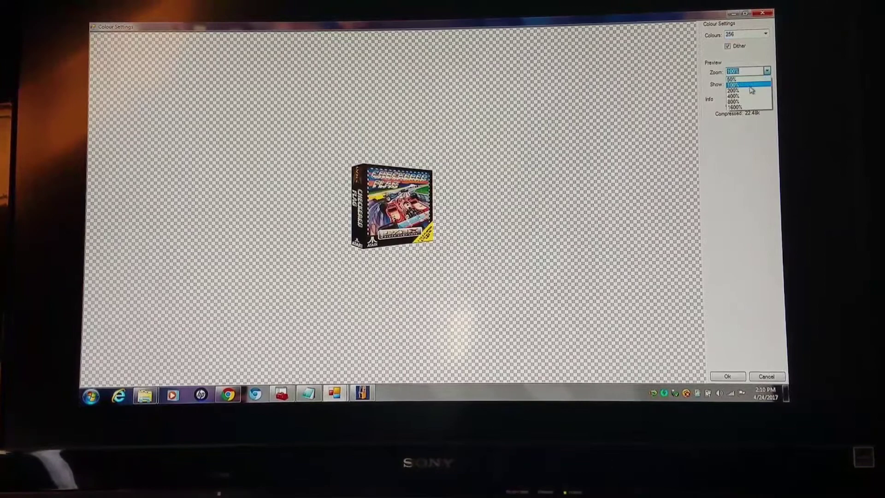
left_click(733, 91)
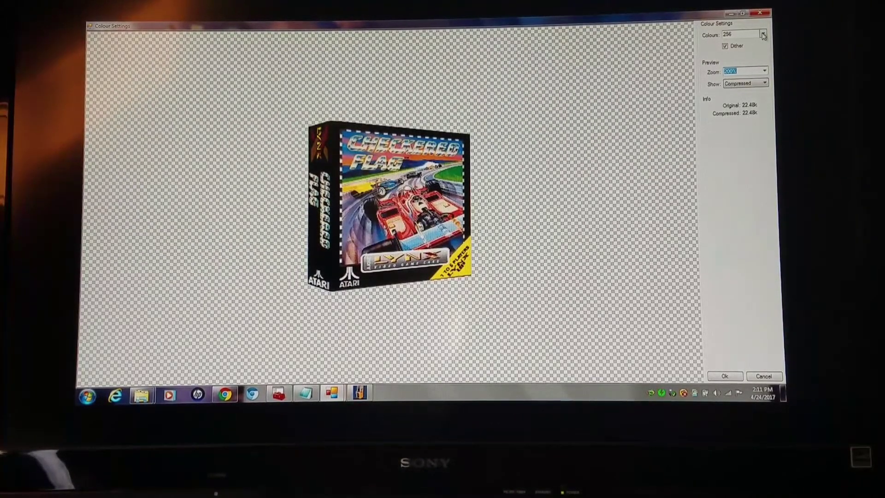
left_click(762, 34)
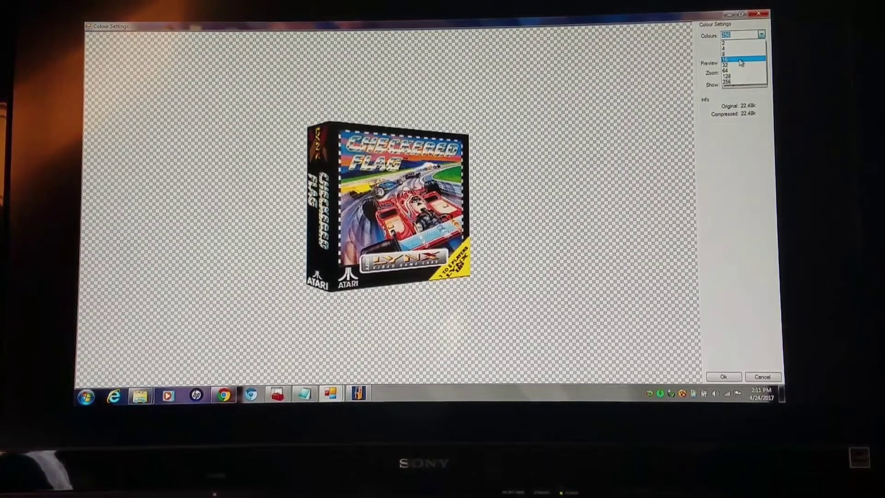
left_click(729, 58)
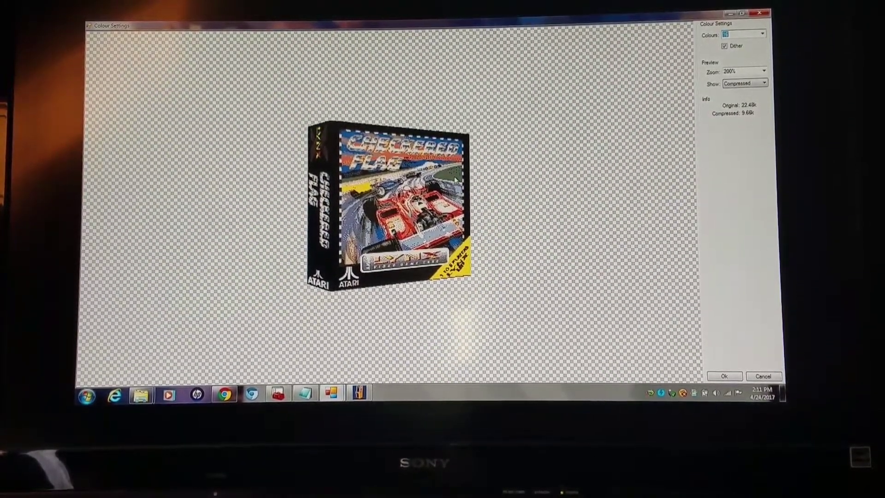
left_click(762, 35)
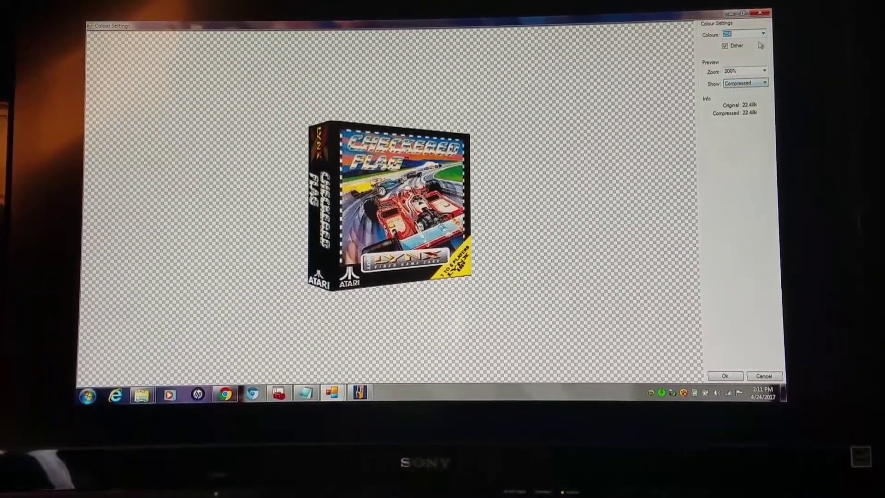
left_click(761, 33)
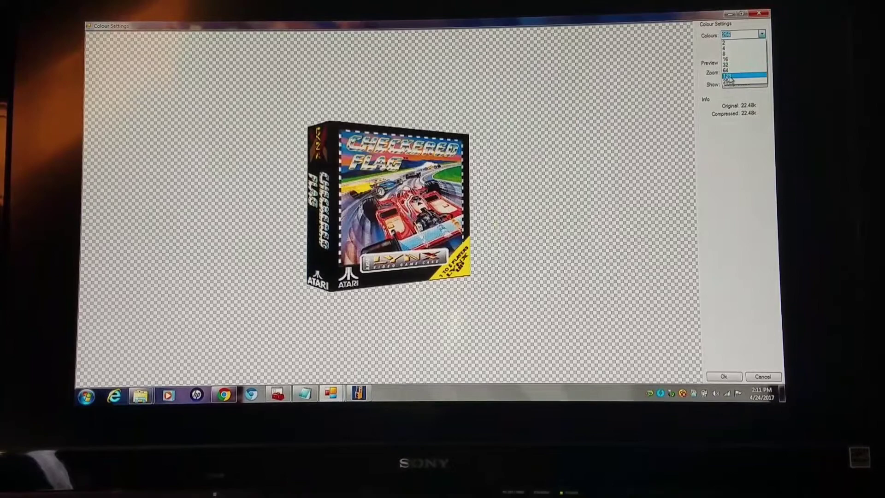
Preview the box art at 128, 64, 32, 16, 4, then 2 colours (1.63k)
left_click(726, 75)
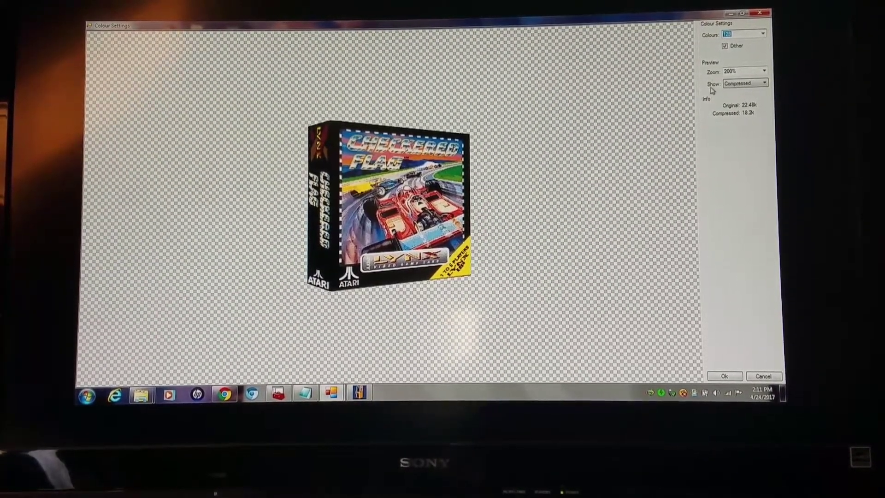
left_click(762, 35)
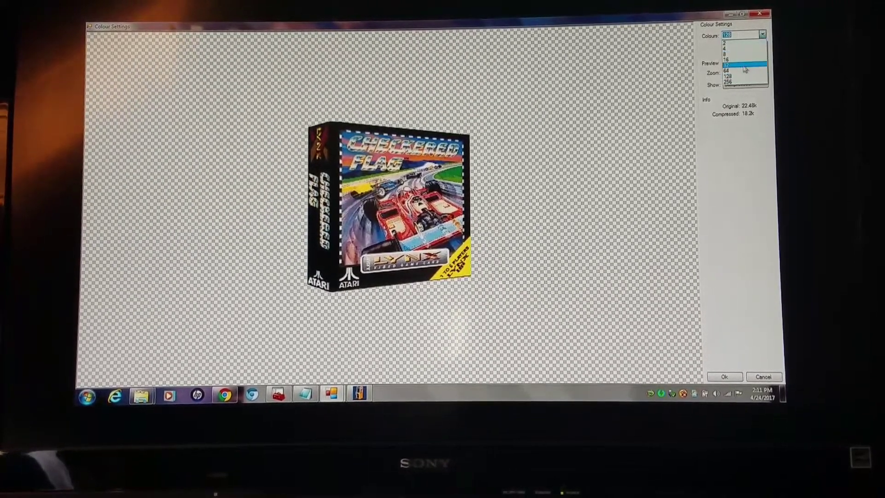
left_click(734, 62)
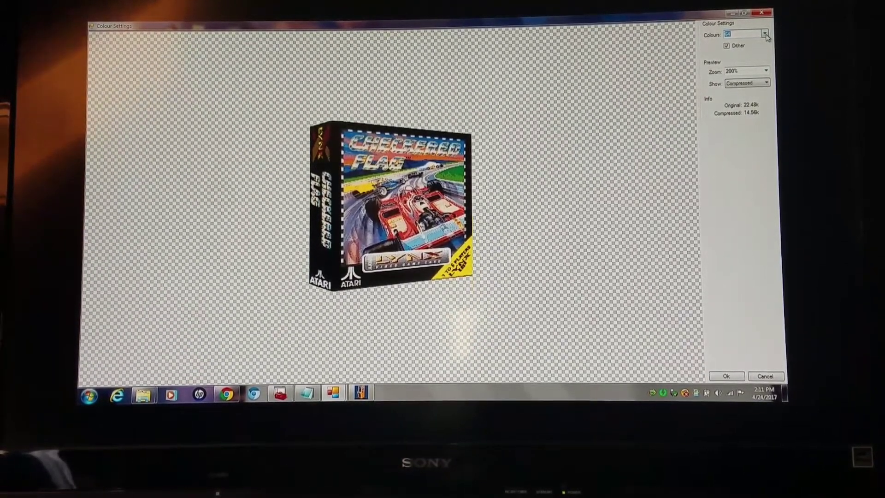
left_click(763, 34)
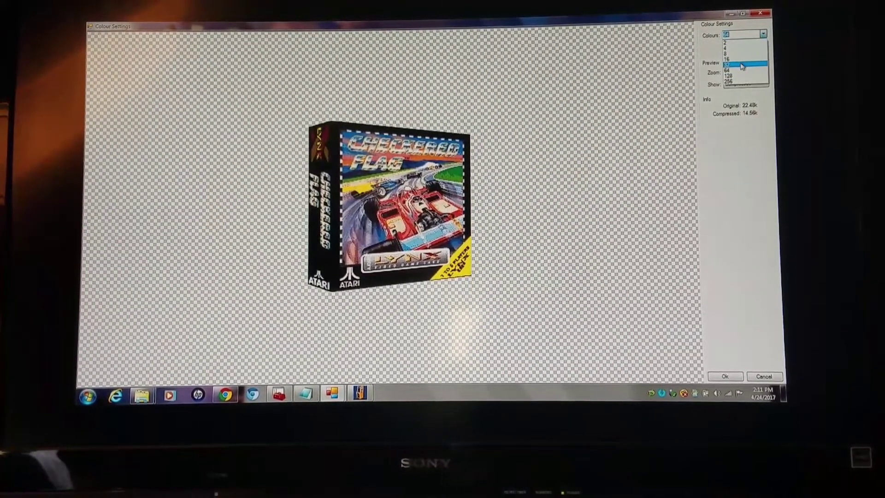
left_click(729, 66)
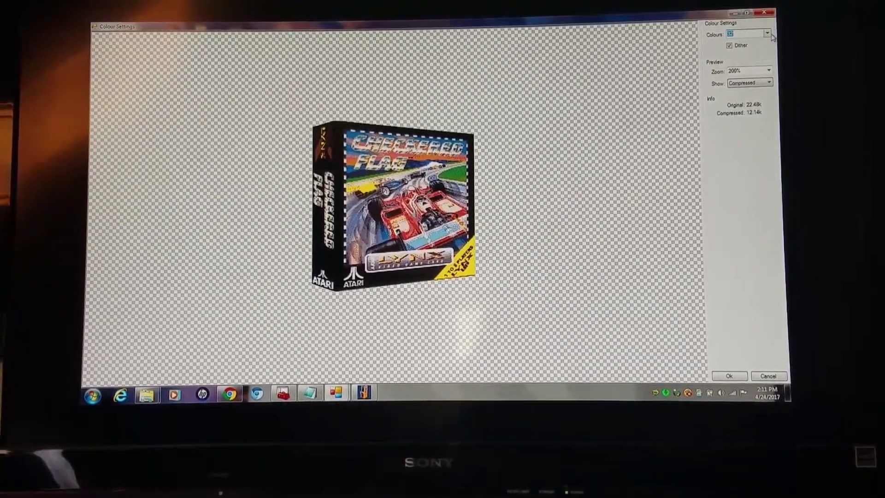
left_click(765, 34)
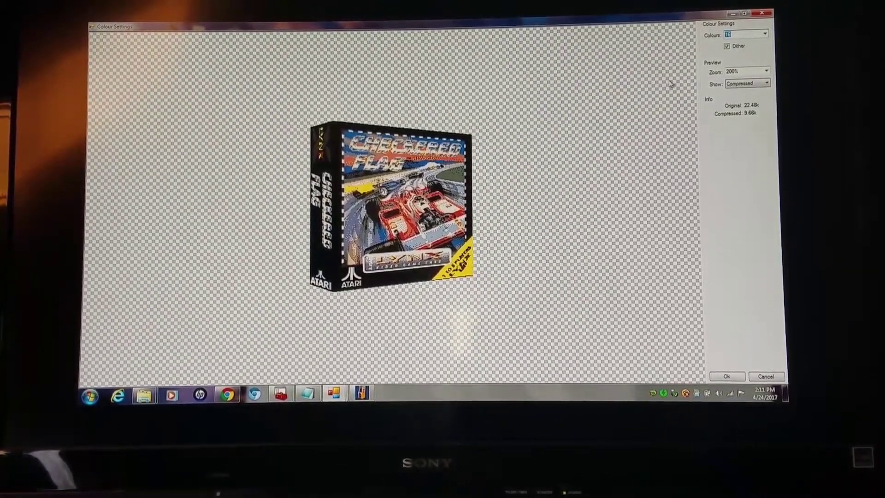
left_click(764, 34)
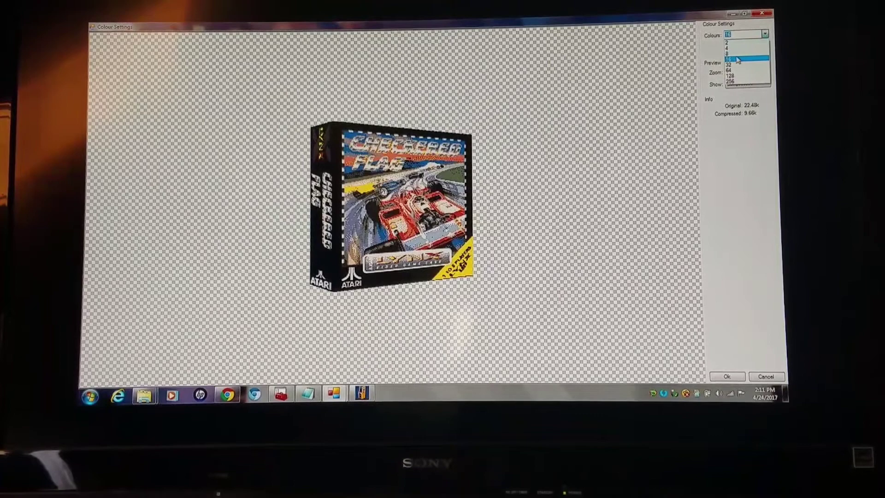
left_click(729, 56)
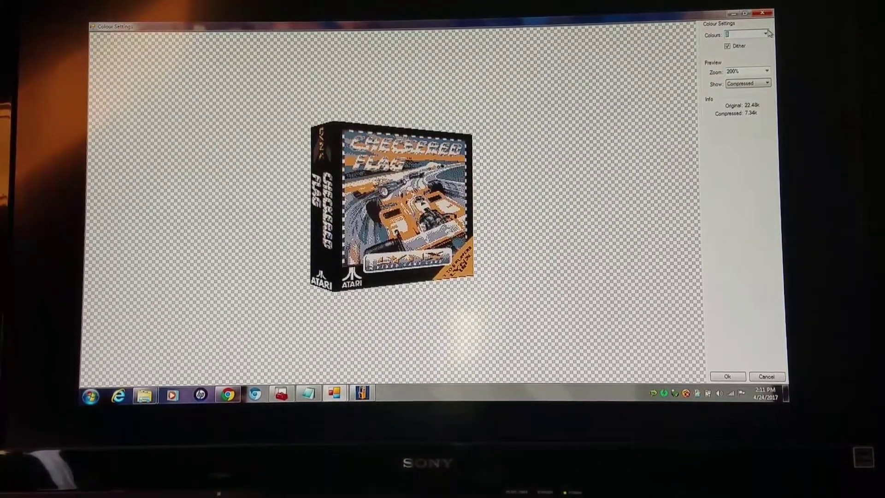
left_click(764, 33)
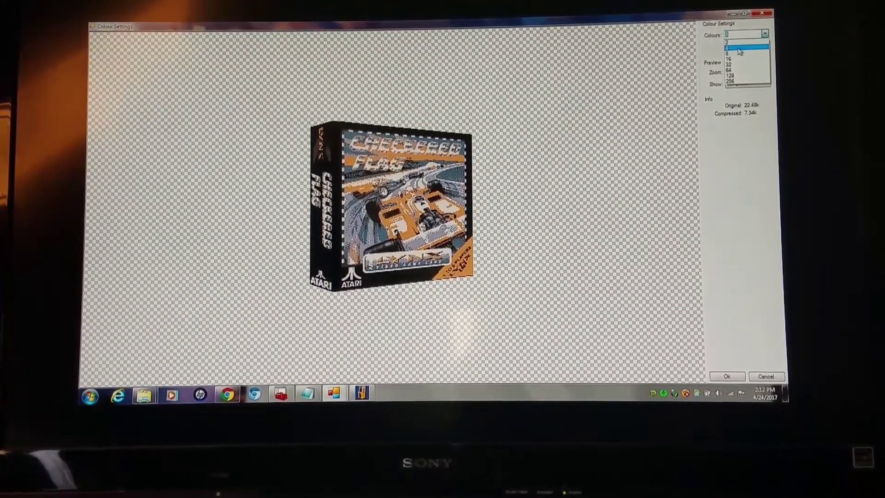
left_click(728, 48)
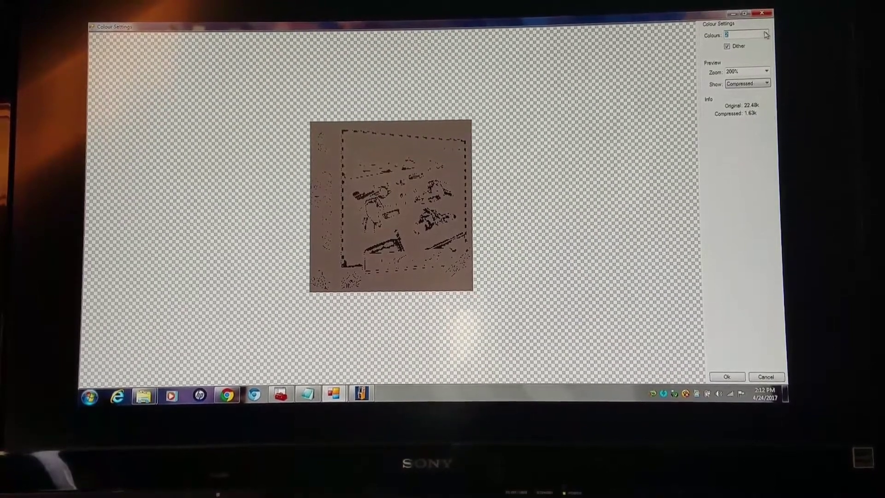
left_click(763, 34)
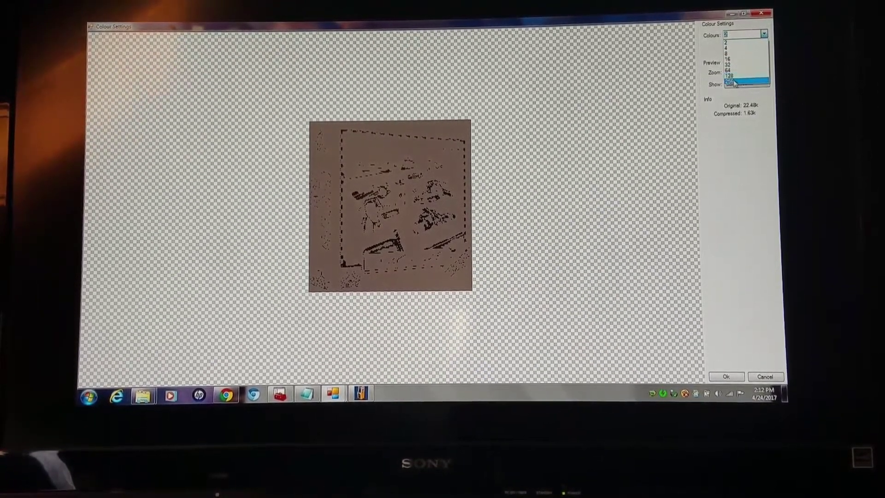
left_click(737, 83)
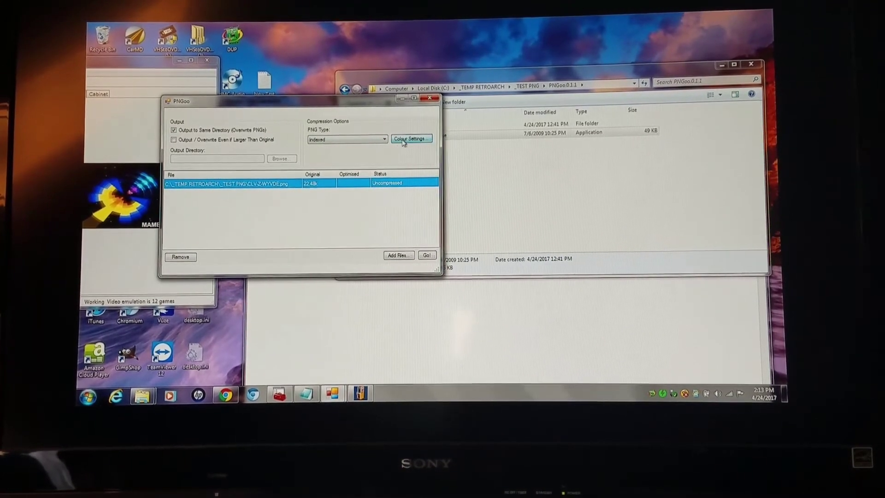
Preview the queued box art at 128 colours (18.2k), then cancel to keep 256
left_click(410, 139)
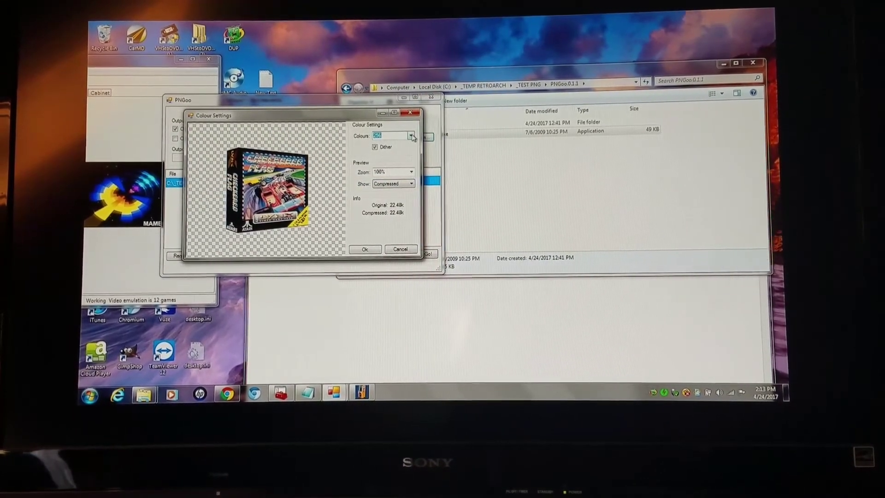
left_click(411, 135)
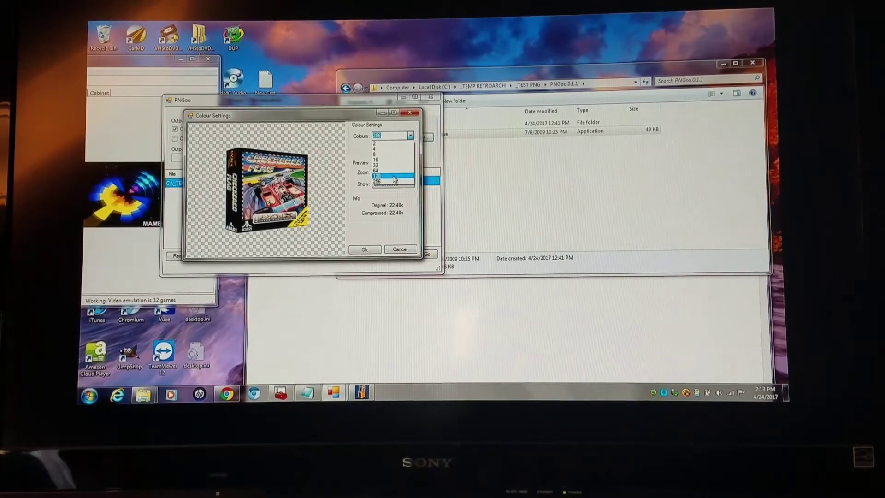
left_click(384, 176)
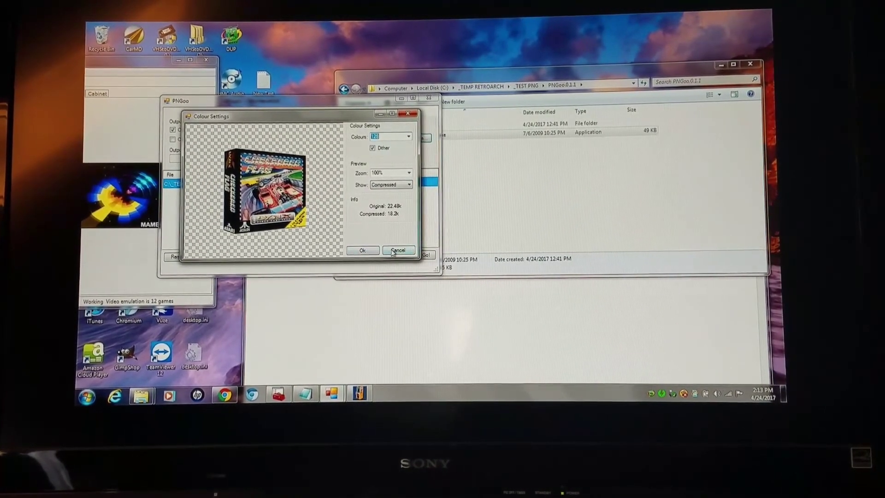
left_click(397, 250)
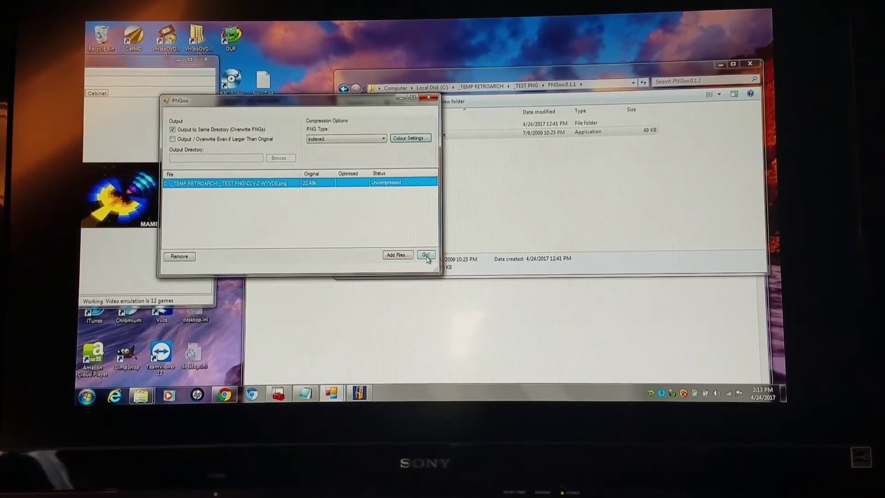